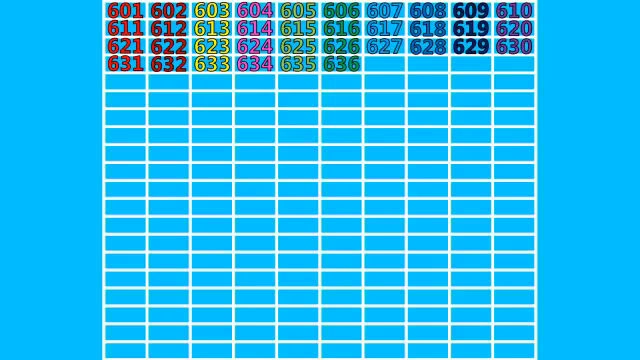
{"action": "type", "text": "637"}
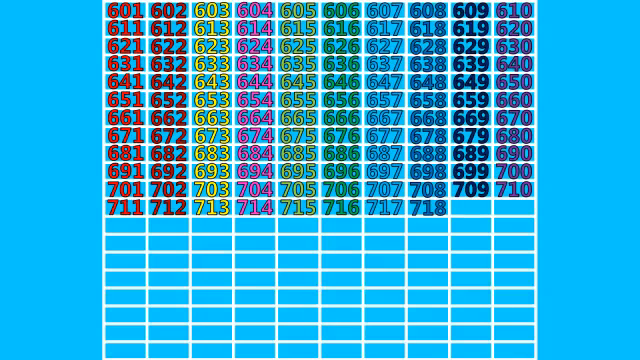
{"action": "left_click", "coordinate": [466, 208]}
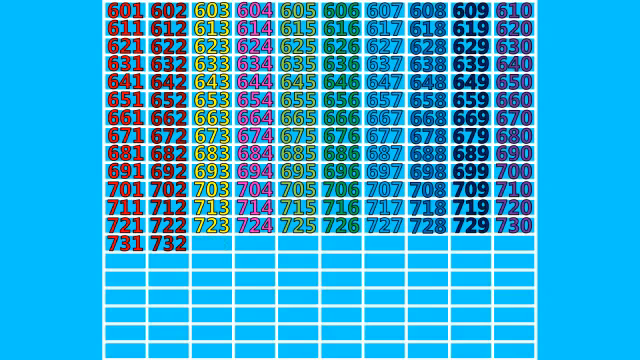
{"action": "left_click", "coordinate": [212, 244]}
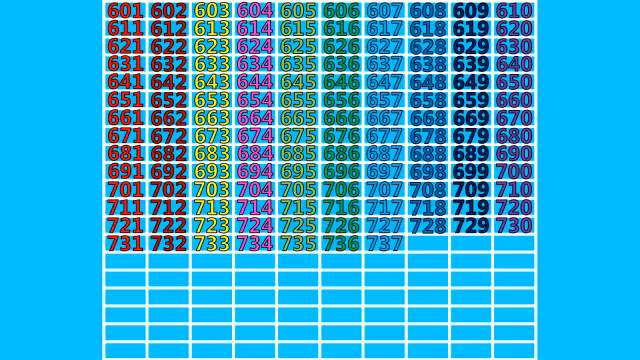
{"action": "left_click", "coordinate": [422, 244]}
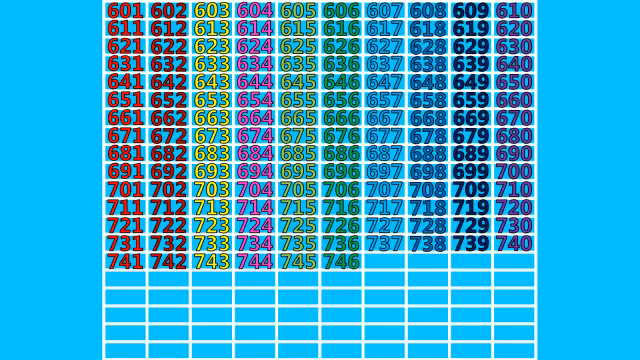
{"action": "type", "text": "747"}
{"action": "type", "text": "753"}
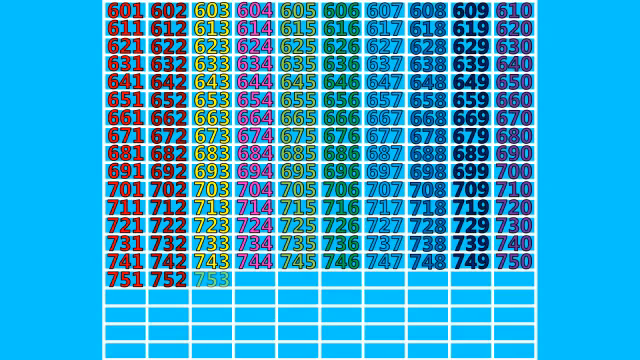
{"action": "type", "text": "754"}
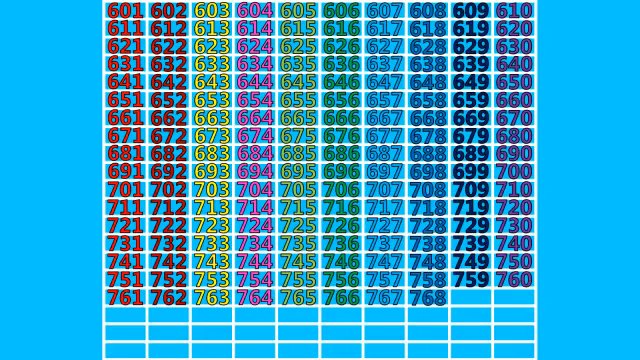
{"action": "type", "text": "769"}
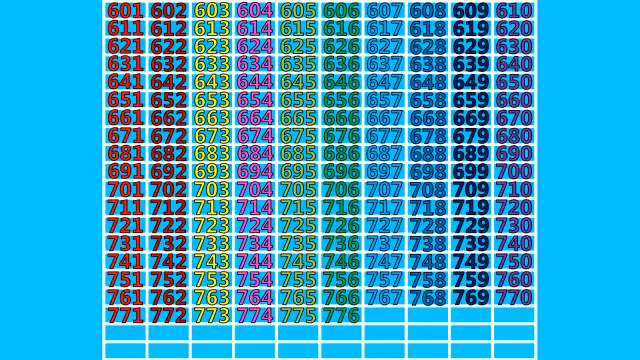
{"action": "type", "text": "777"}
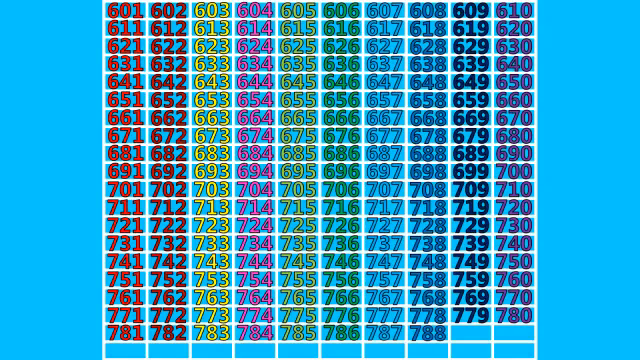
{"action": "left_click", "coordinate": [468, 330]}
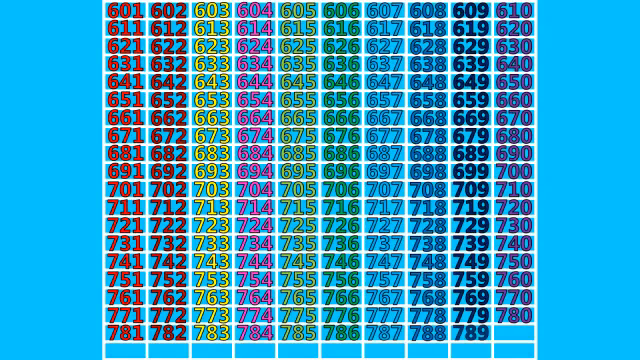